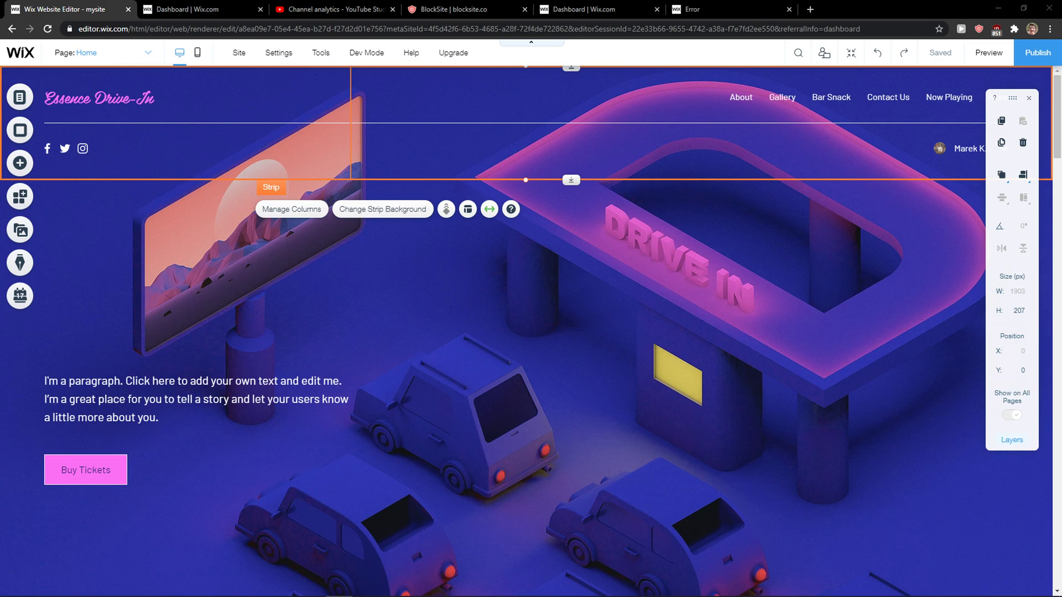
pyautogui.moveTo(628, 277)
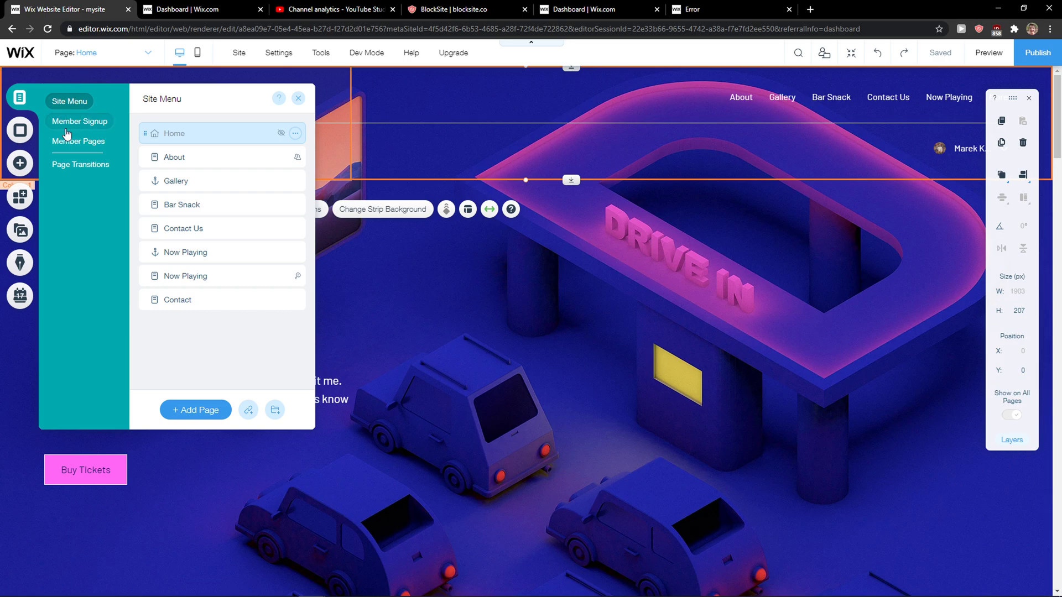
pyautogui.moveTo(64, 175)
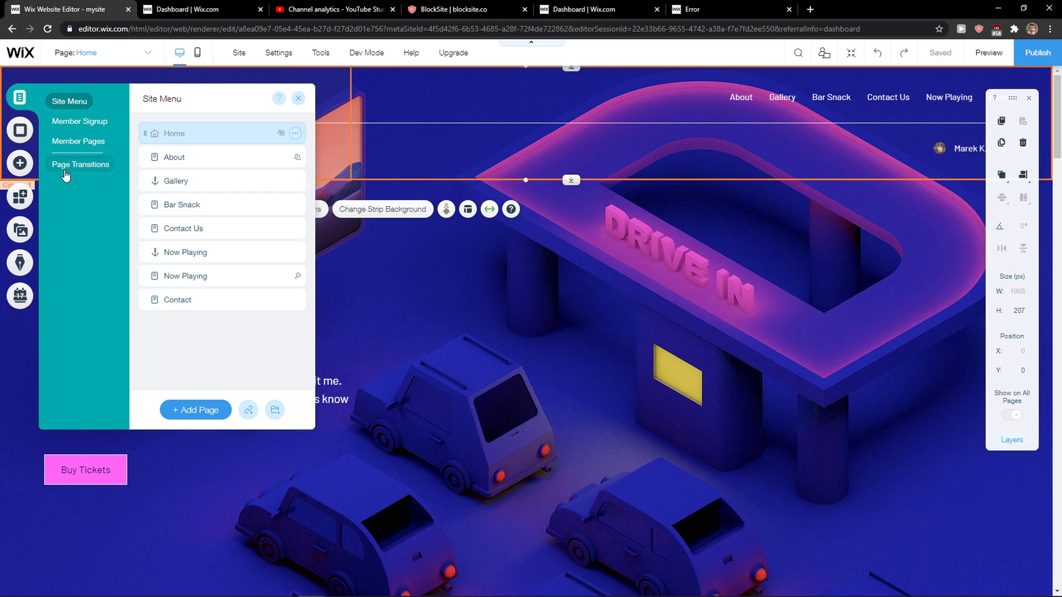
# Choose the Horizontal page transition in the Page Transitions panel, replacing Out-In
pyautogui.click(80, 164)
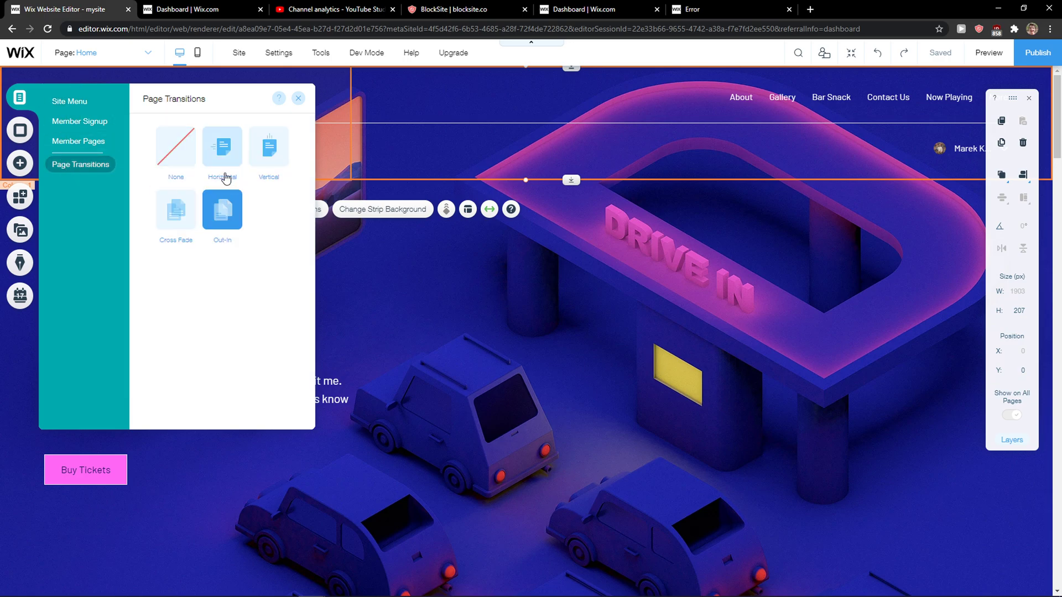
pyautogui.click(175, 147)
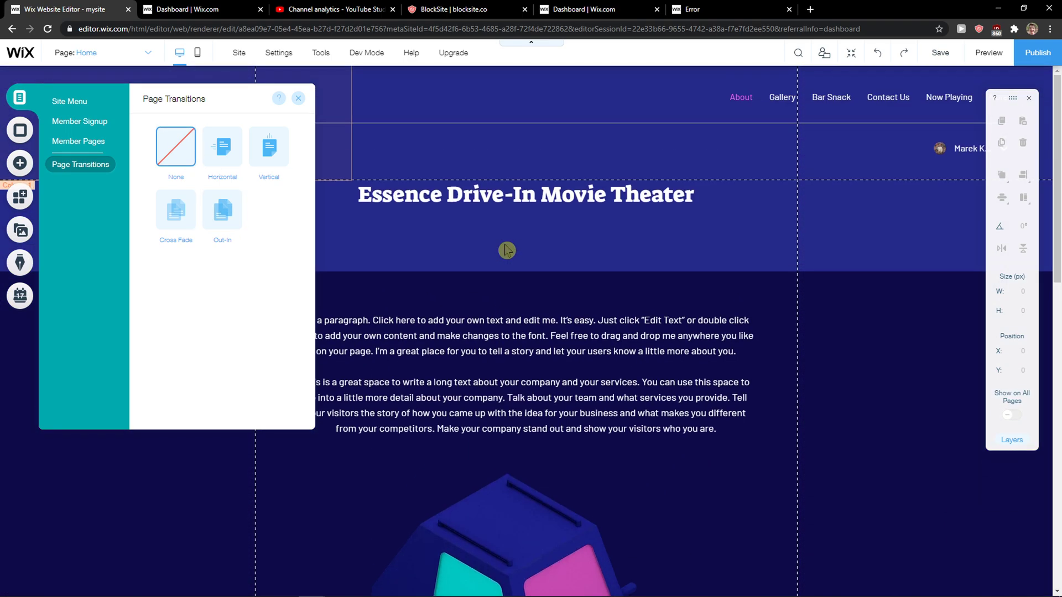
pyautogui.click(222, 148)
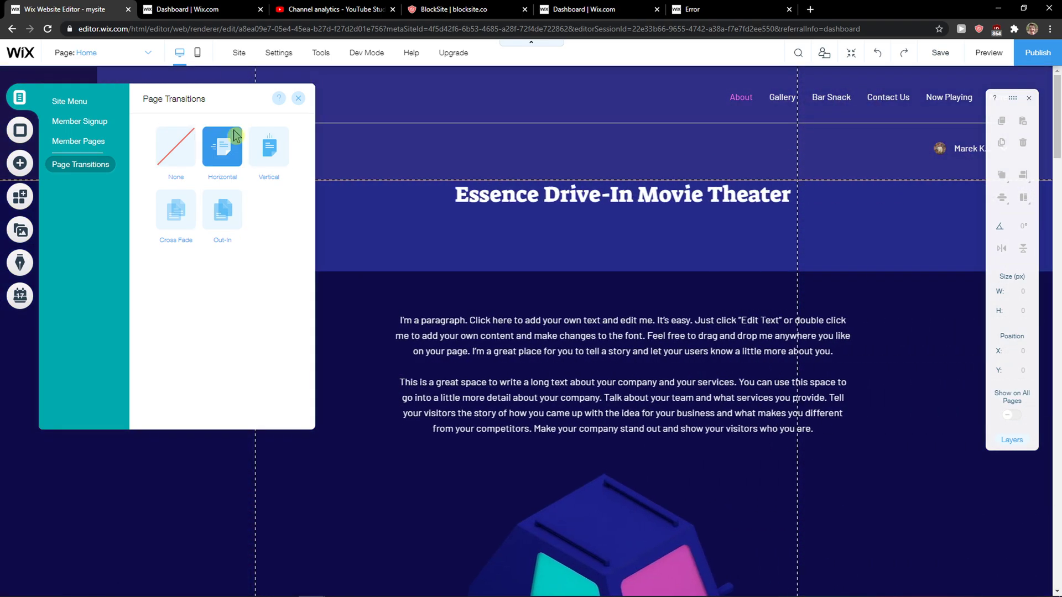